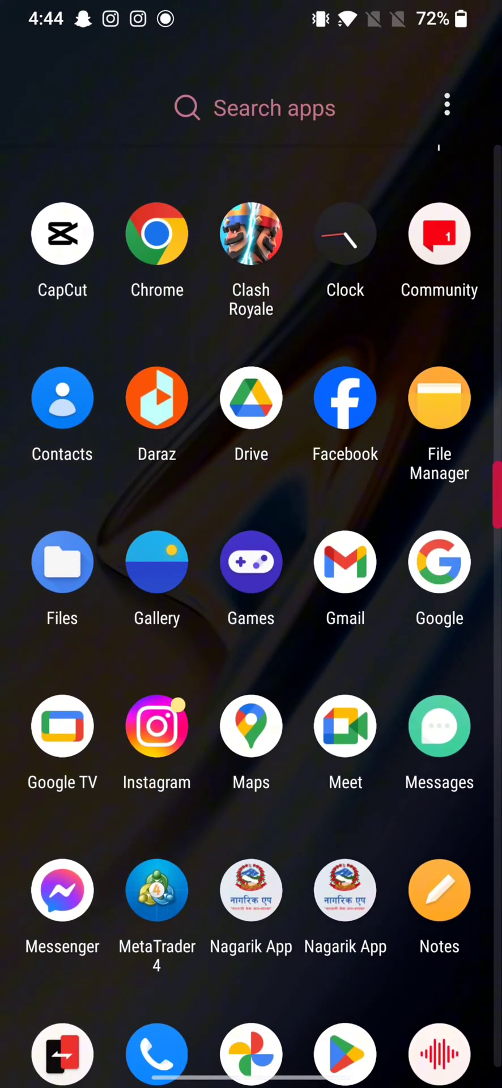
# Launch MetaTrader 4 and log out via the Messages tab menu, confirming LOG OUT
pyautogui.click(157, 890)
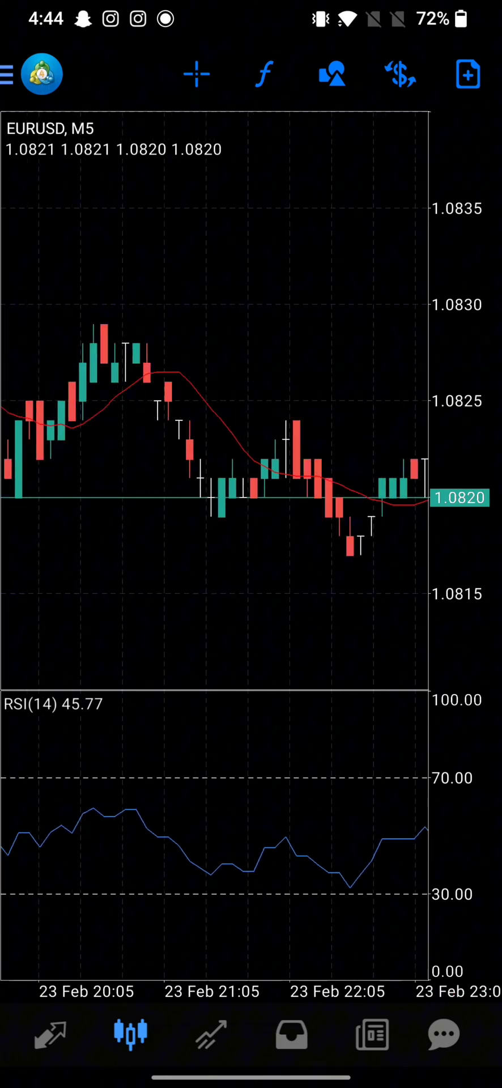
pyautogui.click(443, 1034)
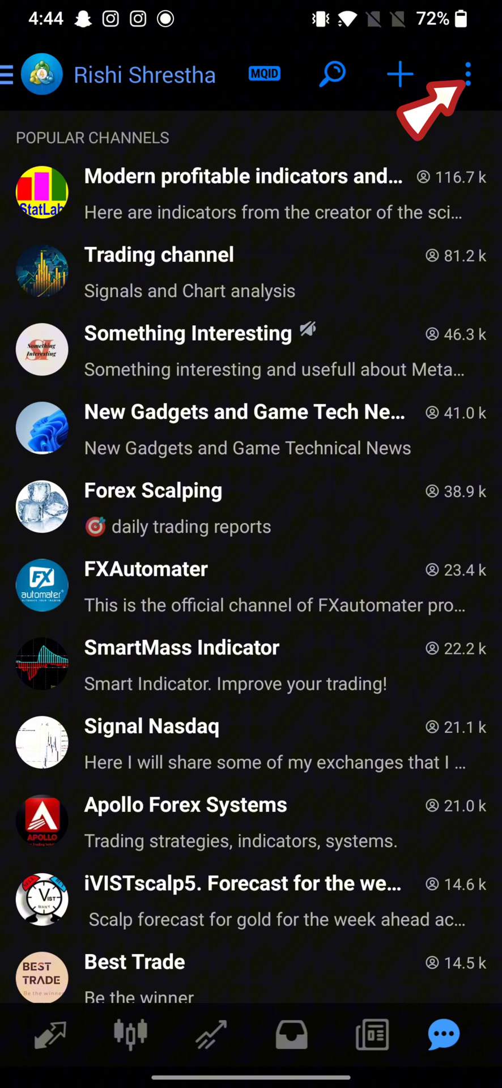
pyautogui.click(469, 74)
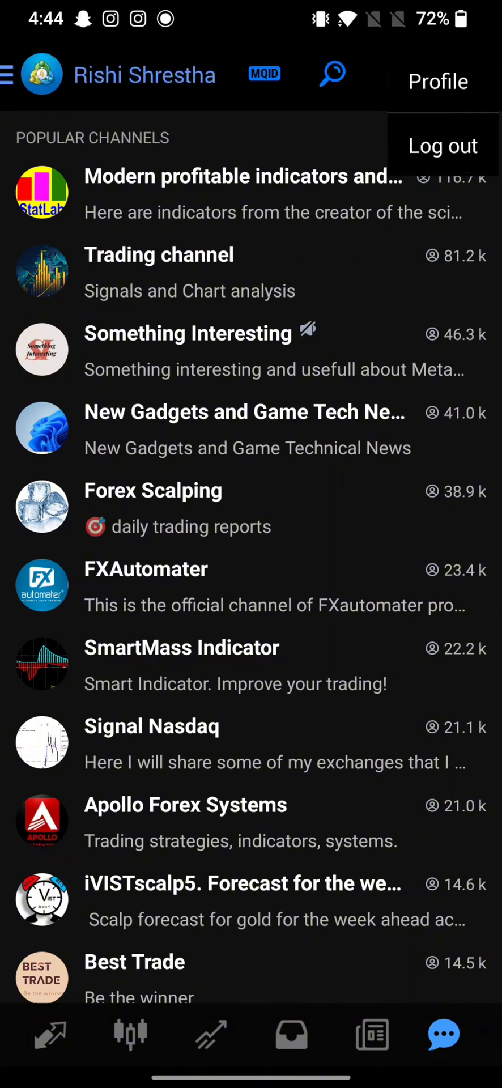
pyautogui.click(442, 146)
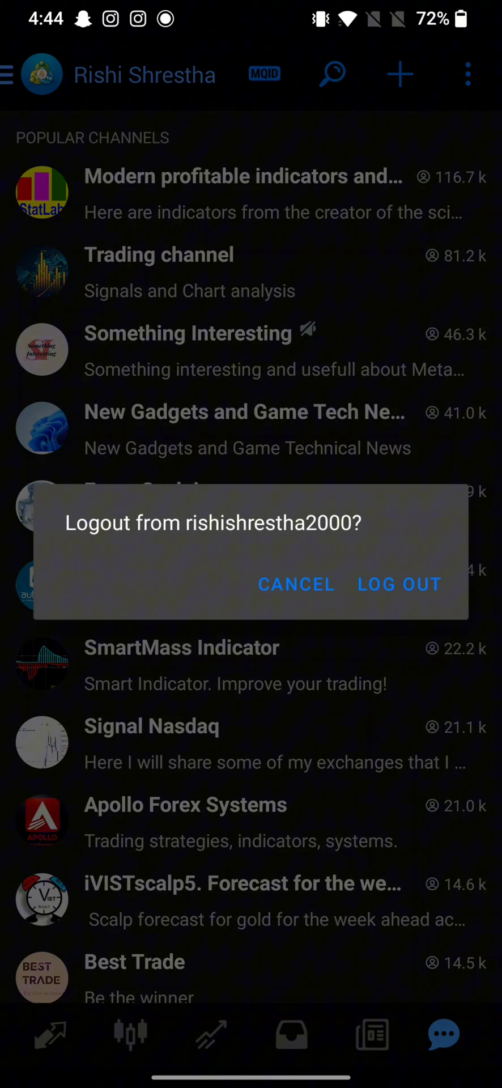
pyautogui.click(399, 583)
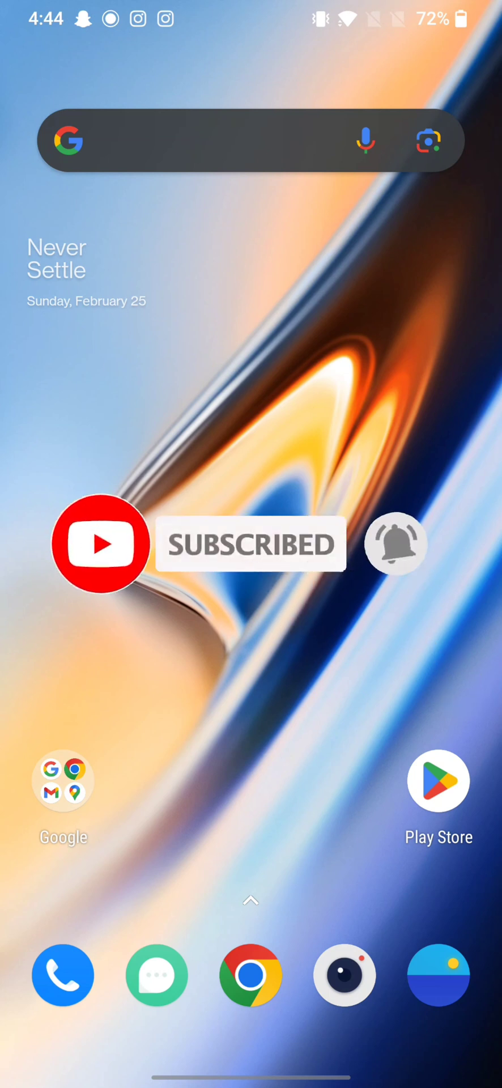
# Exit MetaTrader 4 after the logout prompt, back to the Android launcher home screen
pyautogui.click(396, 544)
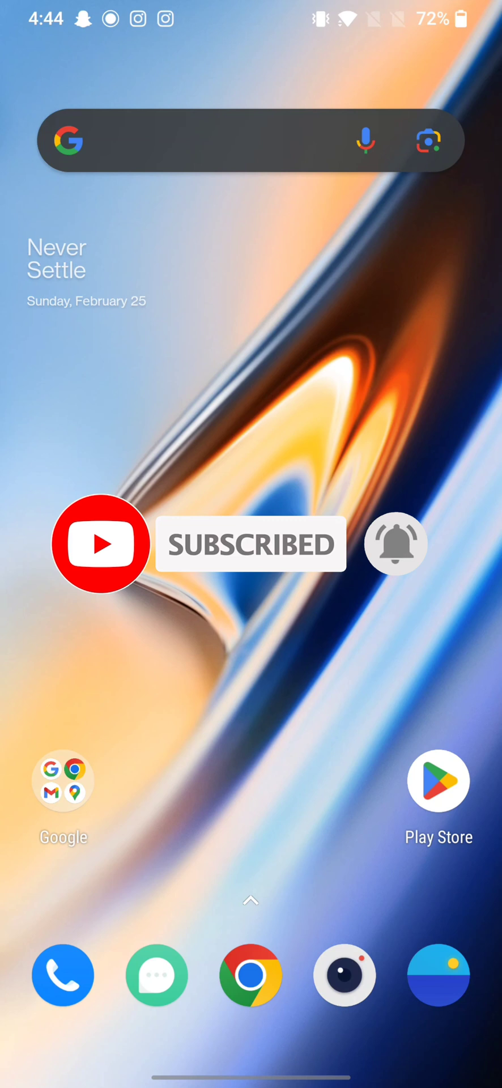